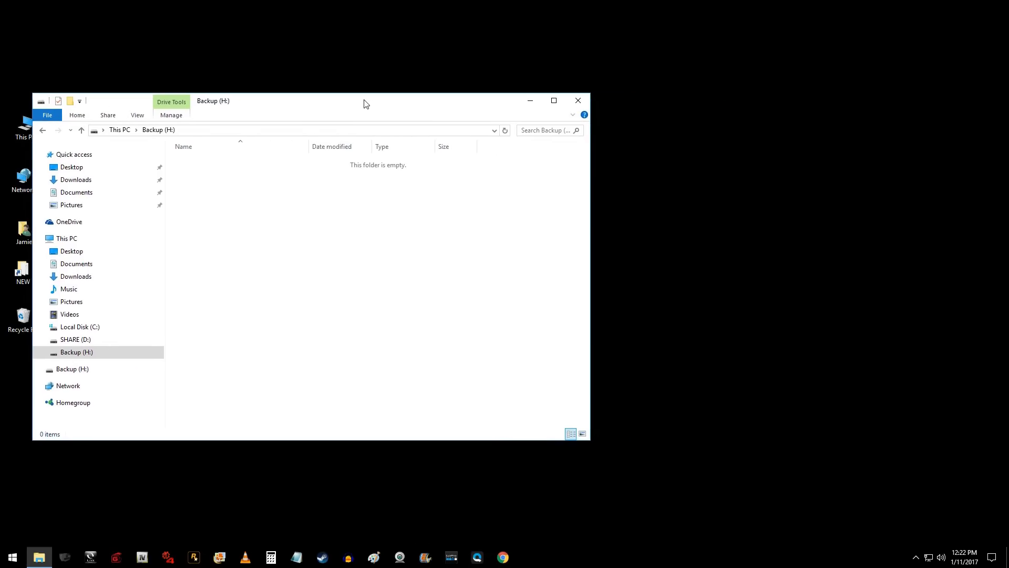
- Place the empty Backup (H:) window on the left beside a This PC window
{"action": "left_click_drag", "start_coordinate": [364, 104], "coordinate": [373, 151]}
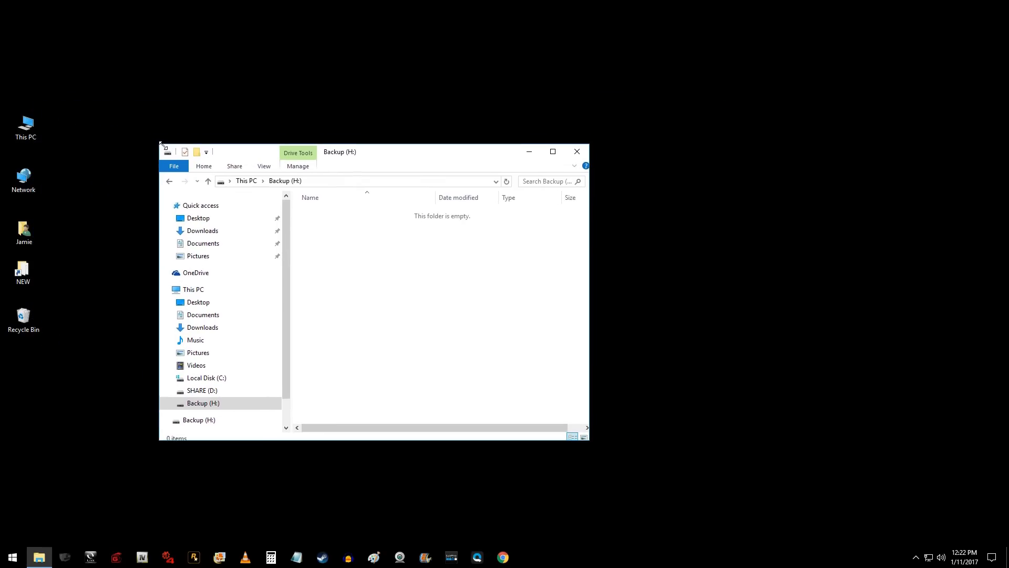
{"action": "left_click_drag", "start_coordinate": [386, 151], "coordinate": [315, 136]}
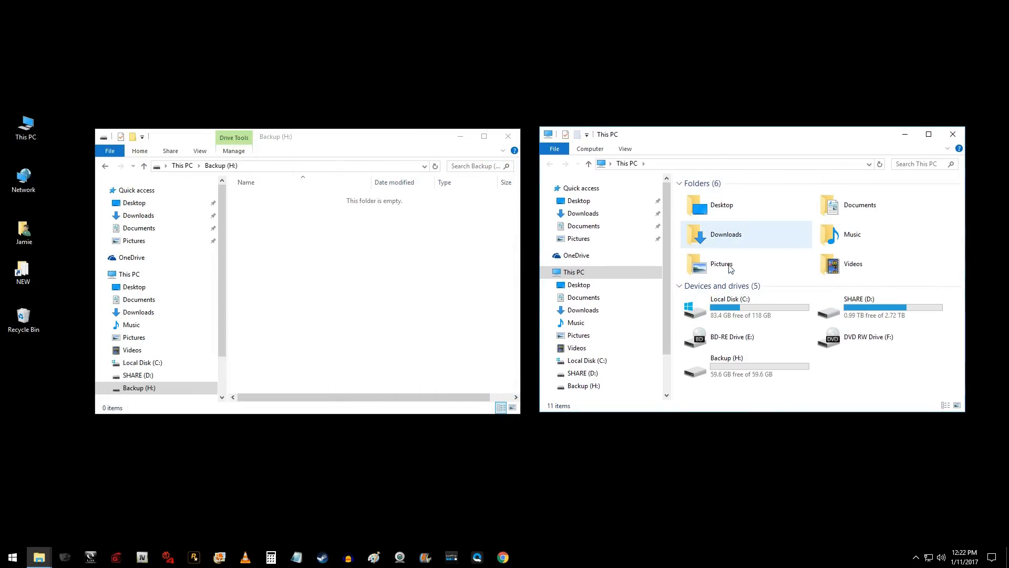
{"action": "mouse_move", "coordinate": [721, 263]}
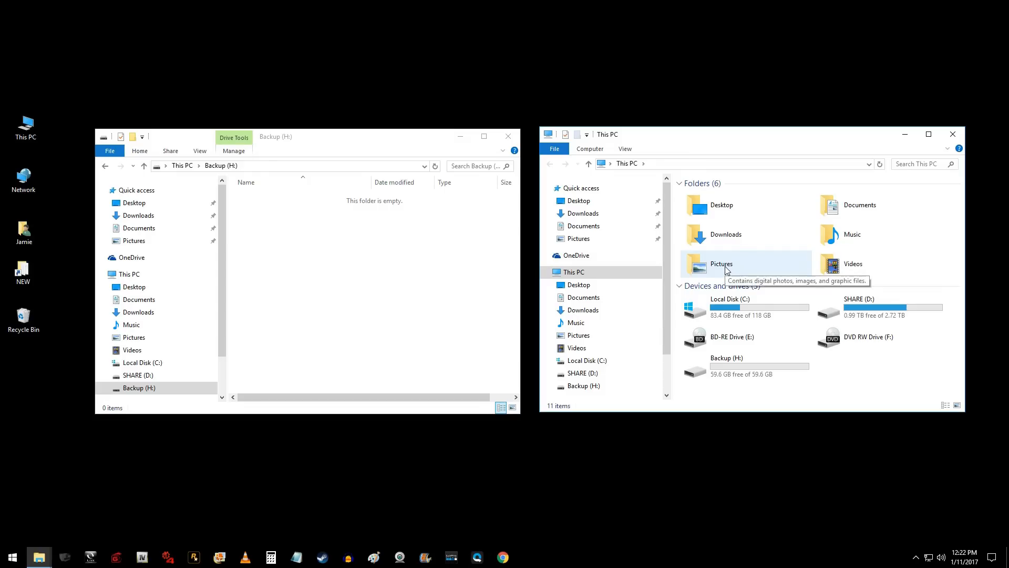
- Copy vlc-error088.jpg from the Pictures folder onto Backup (H:)
{"action": "double_click", "coordinate": [721, 264]}
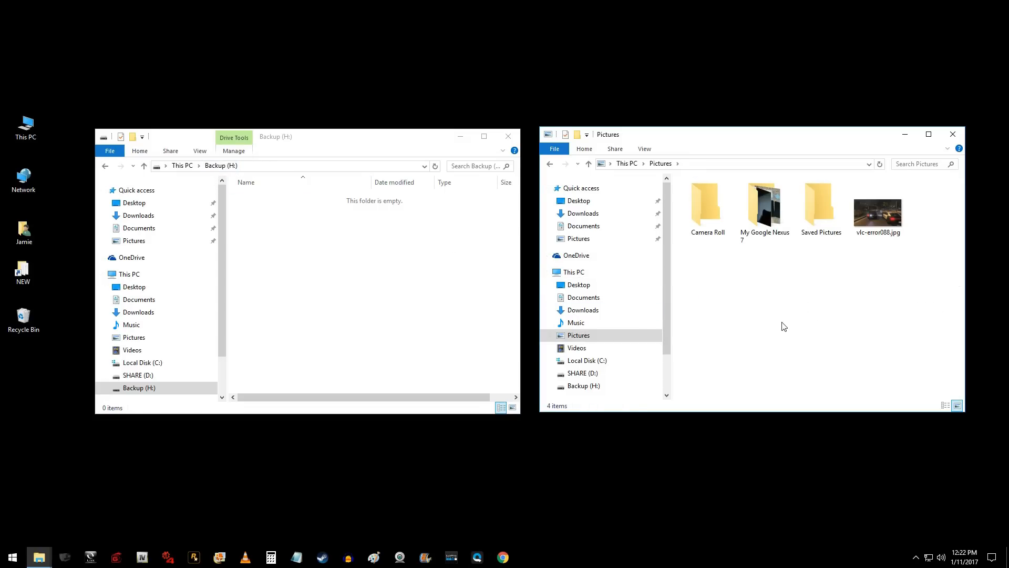
{"action": "left_click", "coordinate": [877, 212]}
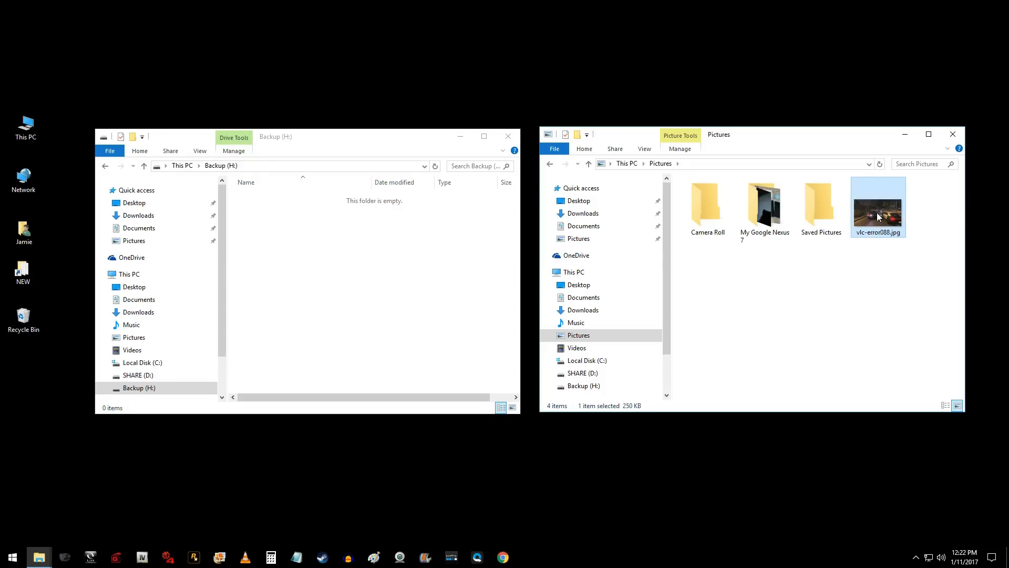
{"action": "left_click_drag", "start_coordinate": [877, 207], "coordinate": [850, 257]}
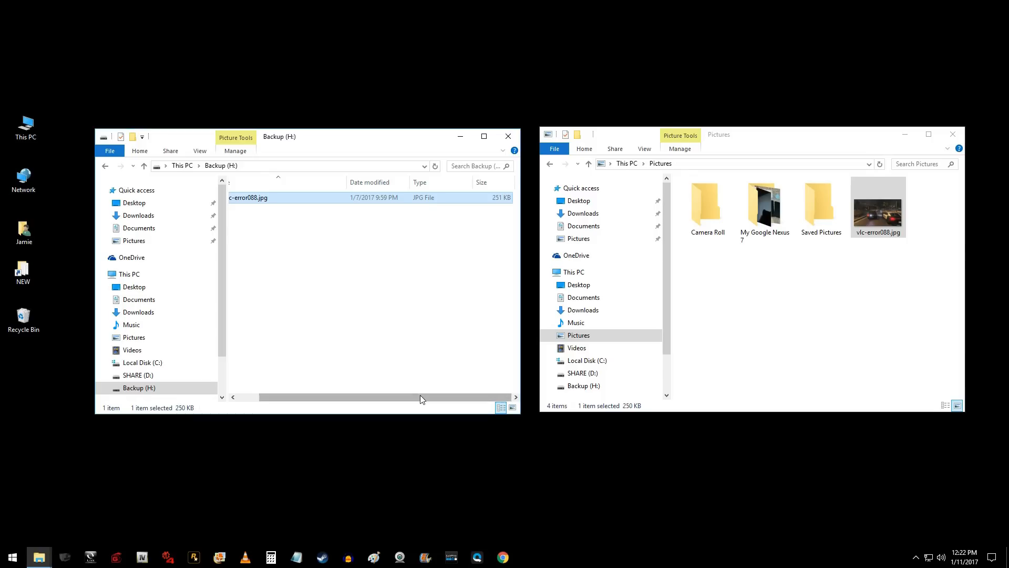
- Drag the My Google Nexus 7 folder from Pictures onto Backup (H:) as a copy
{"action": "left_click", "coordinate": [765, 206]}
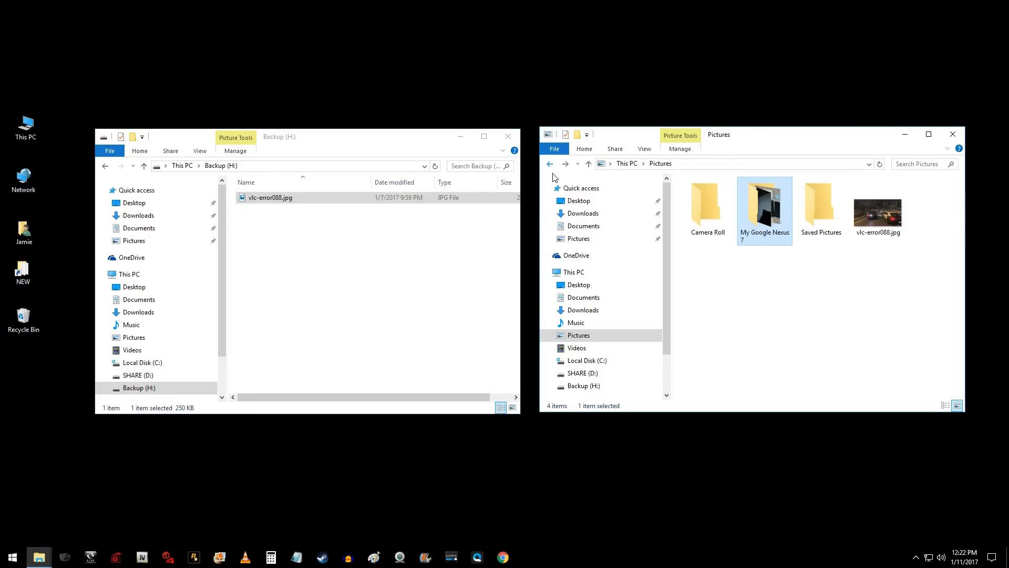
{"action": "mouse_move", "coordinate": [765, 206]}
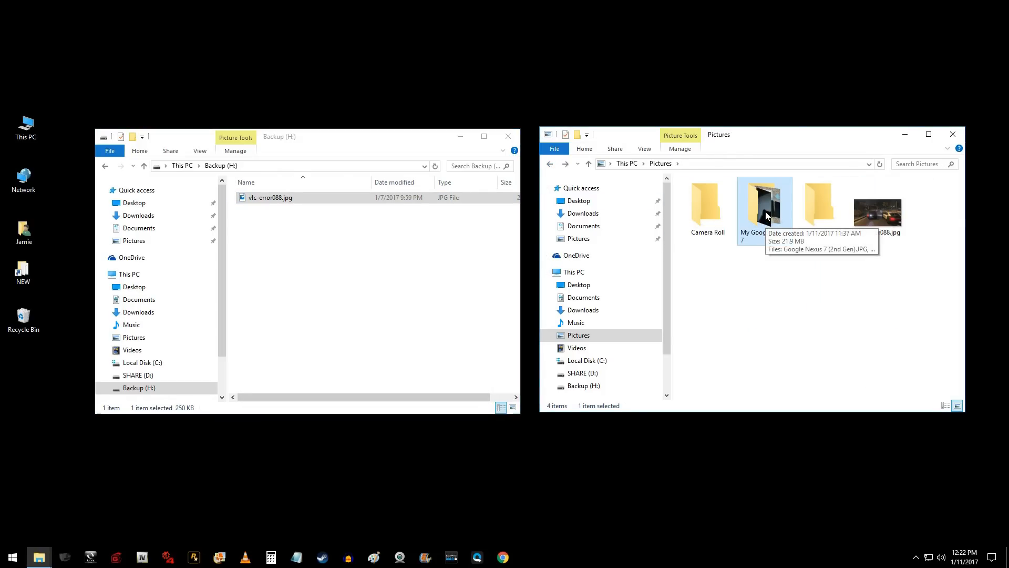
{"action": "left_click_drag", "start_coordinate": [764, 206], "coordinate": [512, 282]}
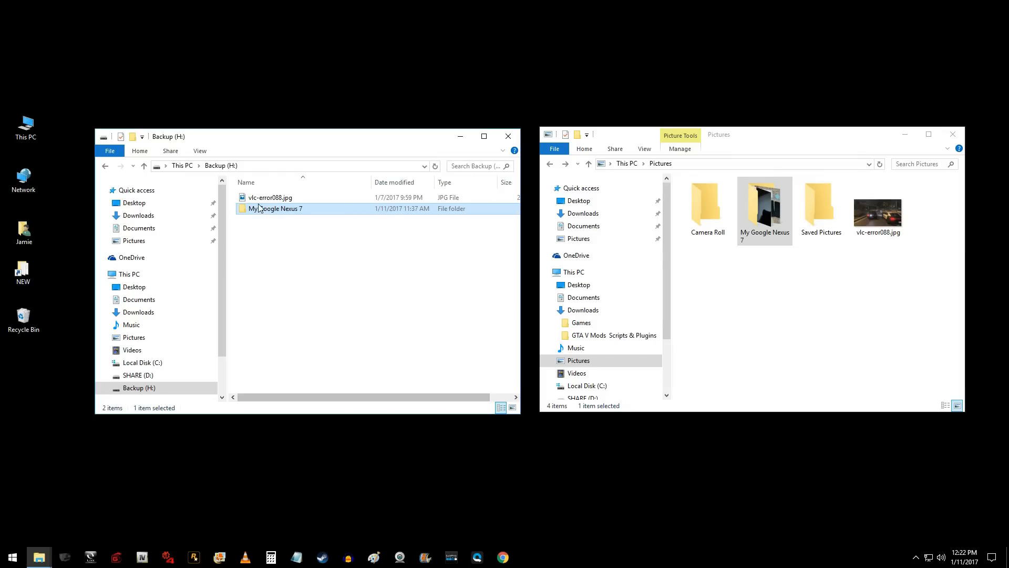
{"action": "mouse_move", "coordinate": [313, 270]}
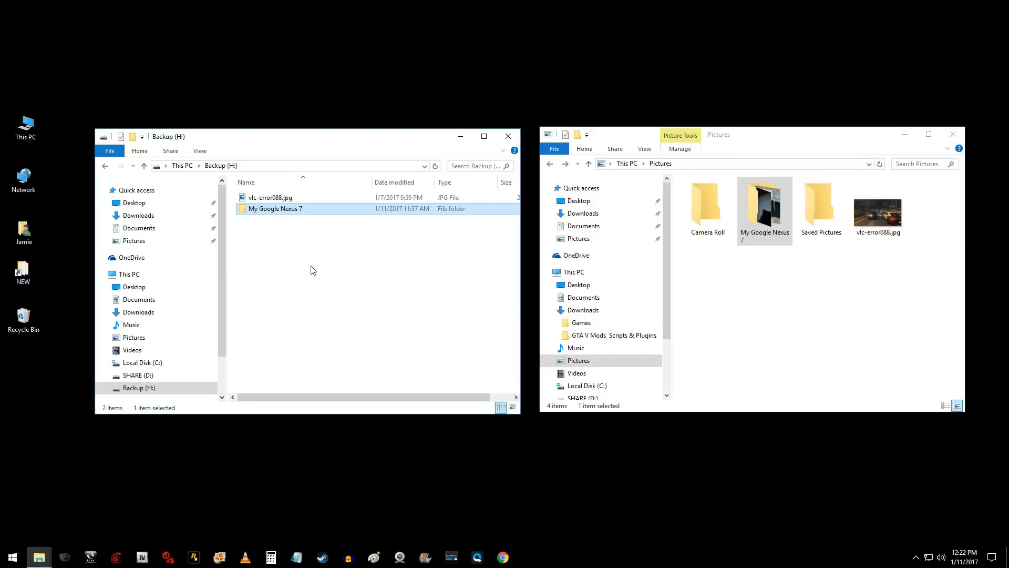
{"action": "mouse_move", "coordinate": [327, 269]}
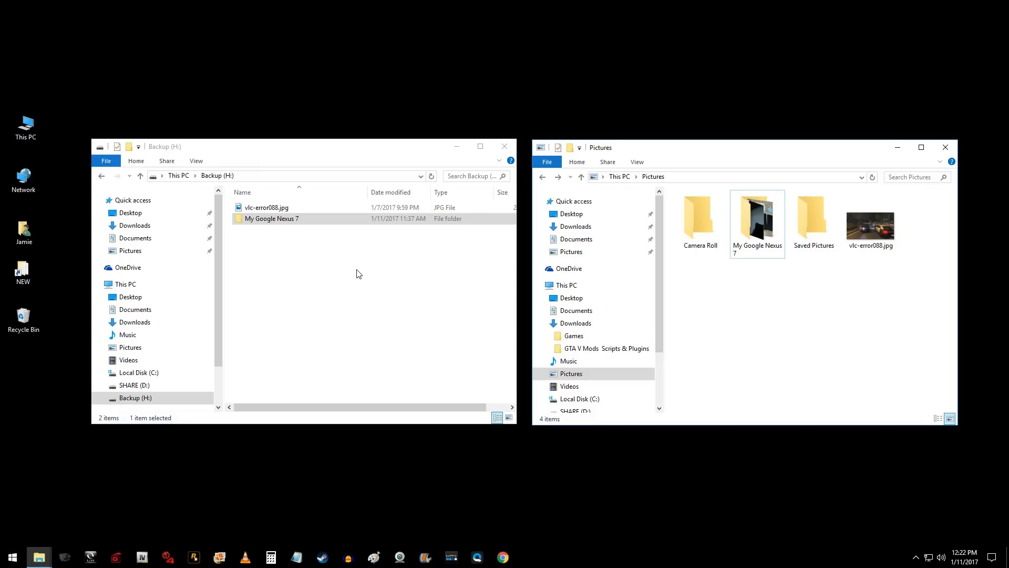
{"action": "mouse_move", "coordinate": [757, 252]}
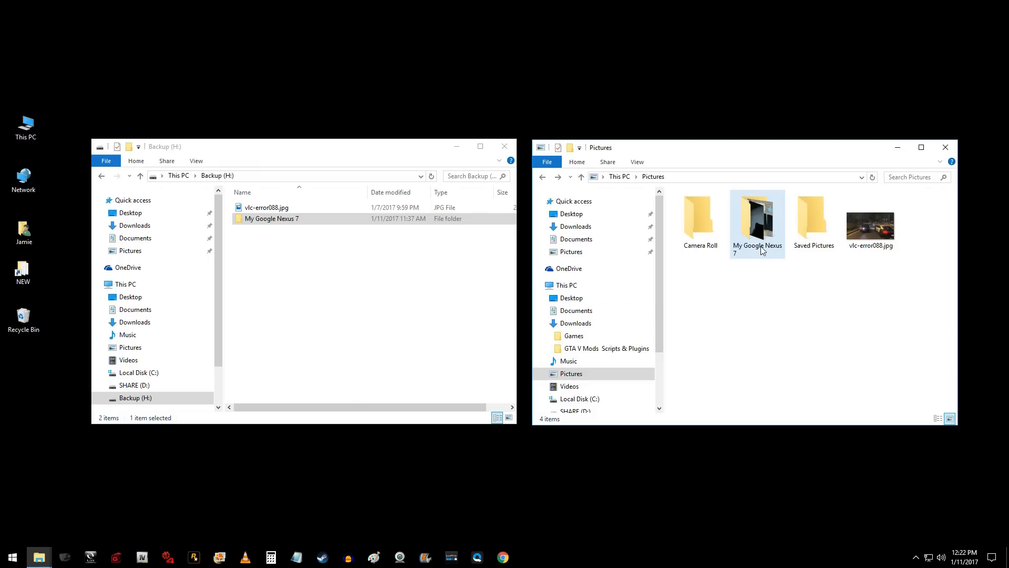
- Copy Google Nexus 7 (2nd Gen) photos 005, 006, 009 and 010 onto Backup (H:)
{"action": "double_click", "coordinate": [757, 218]}
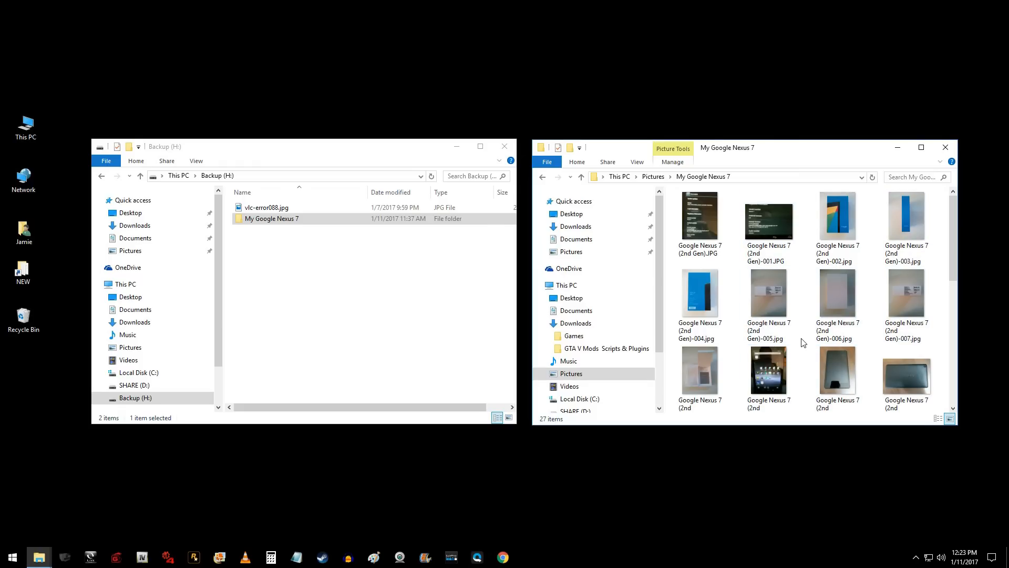
{"action": "left_click", "coordinate": [768, 294]}
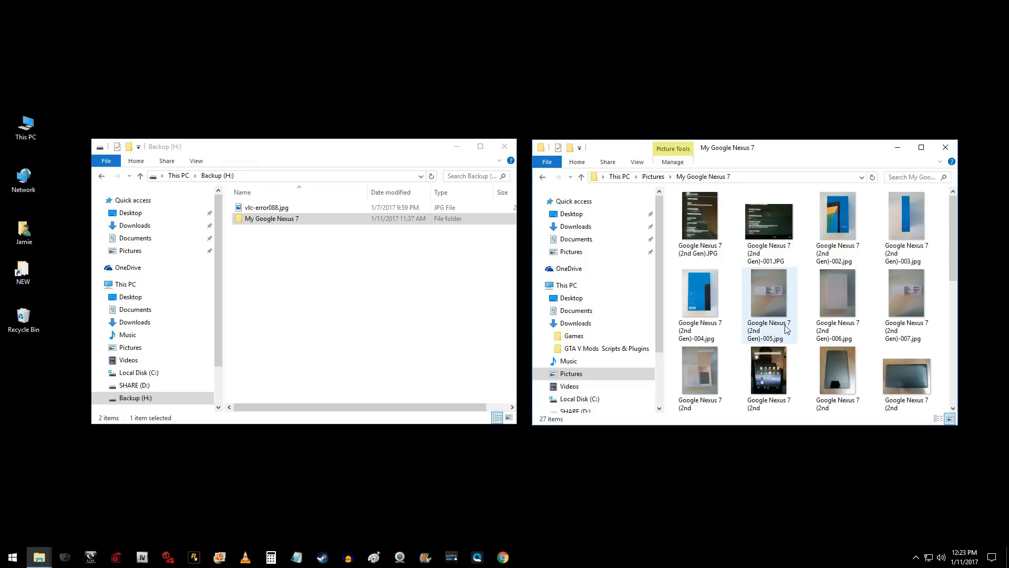
{"action": "left_click", "coordinate": [768, 295]}
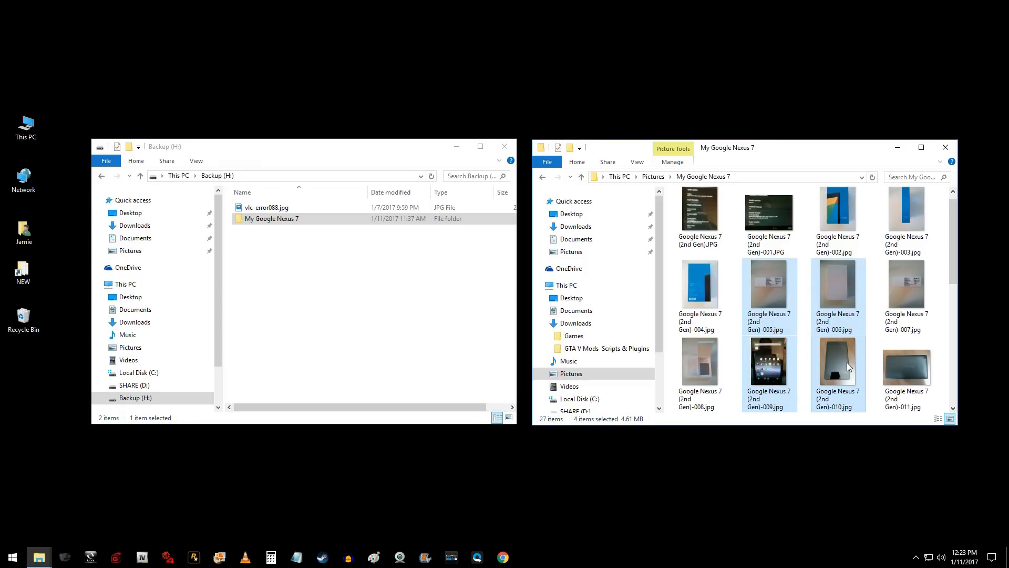
{"action": "mouse_move", "coordinate": [829, 372]}
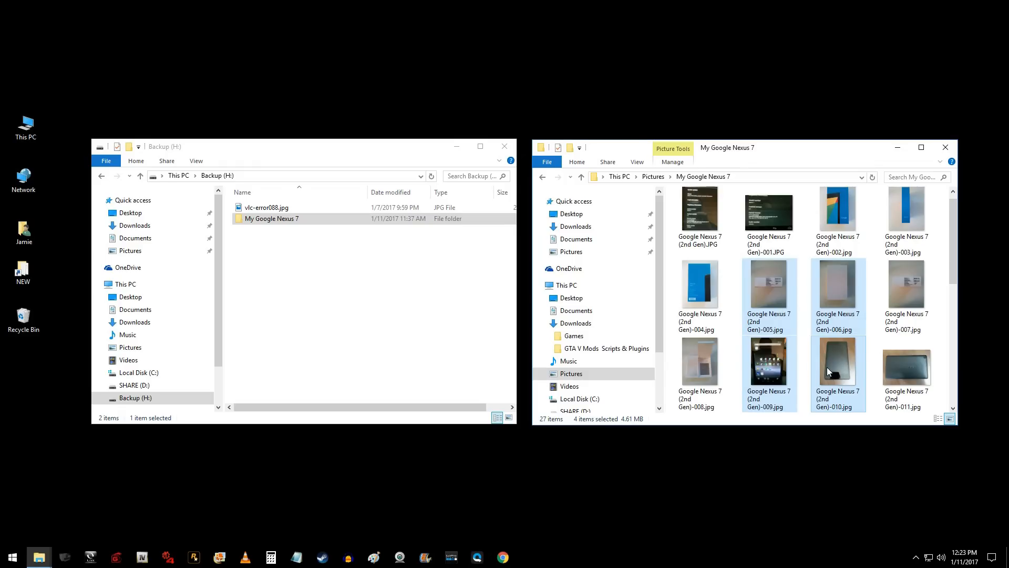
{"action": "mouse_move", "coordinate": [769, 303]}
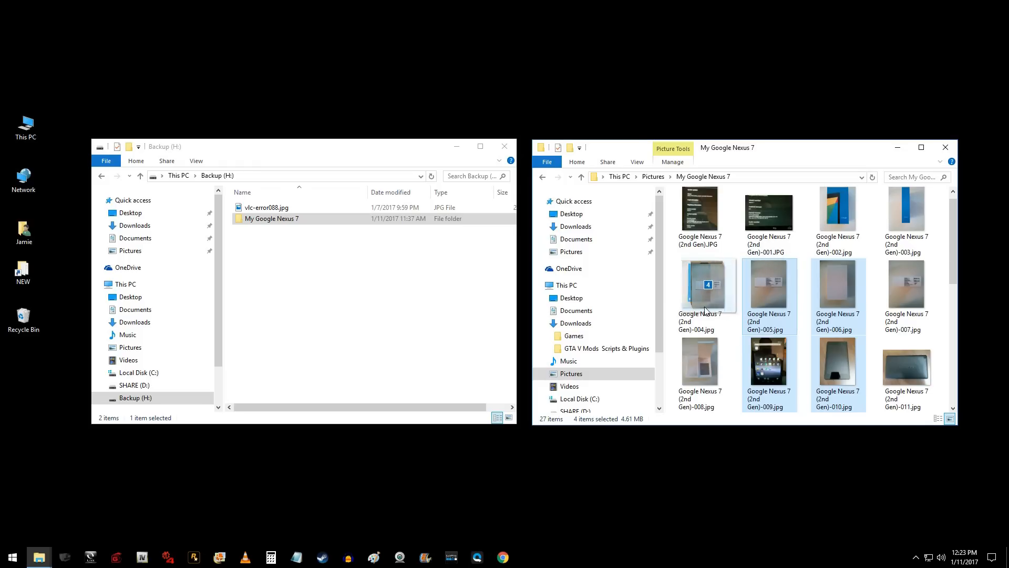
{"action": "left_click_drag", "start_coordinate": [708, 285], "coordinate": [397, 295]}
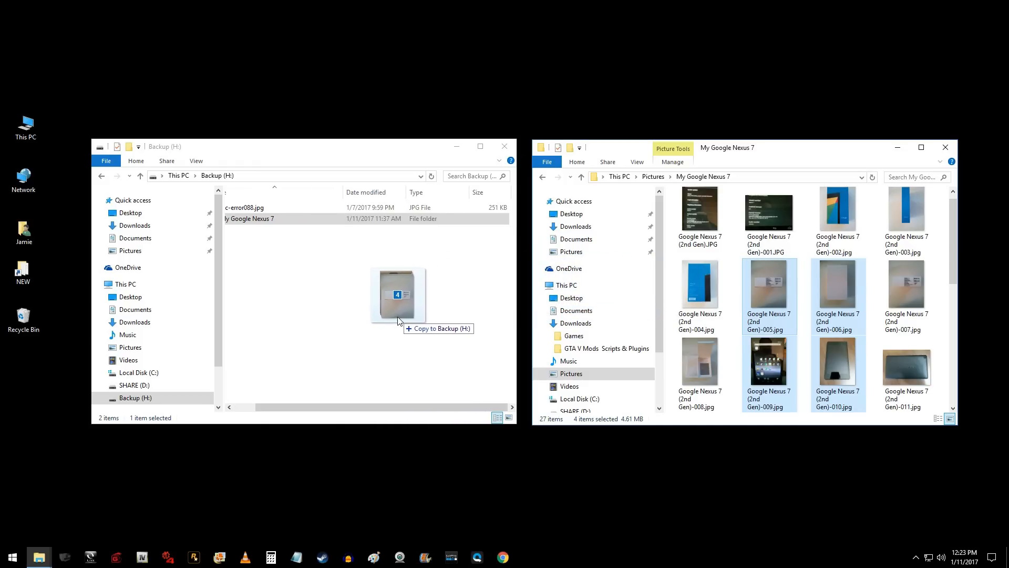
{"action": "left_click_drag", "start_coordinate": [769, 283], "coordinate": [397, 297]}
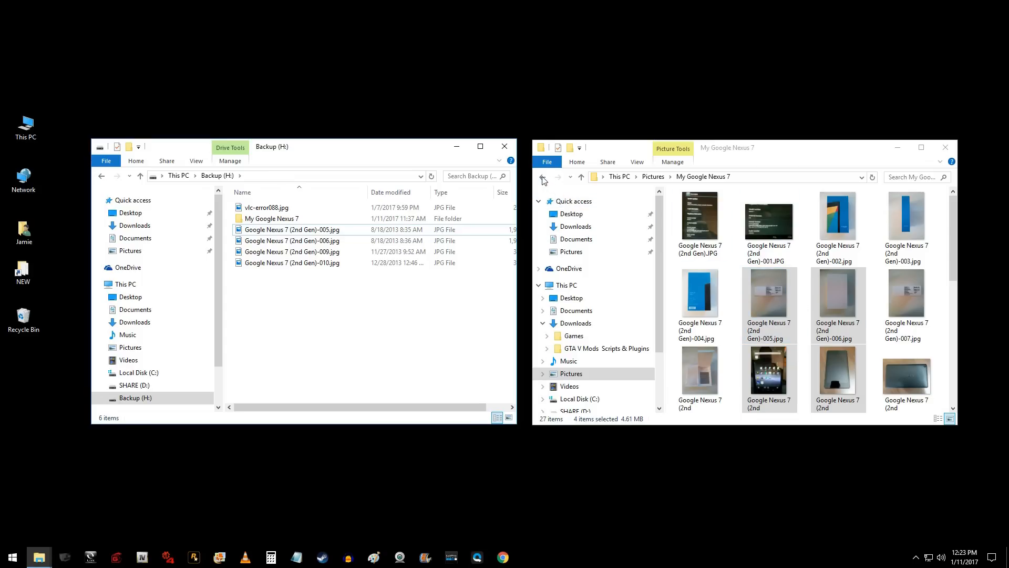
- Cut My Google Nexus 7 from Pictures and paste it onto Backup (H:), replacing existing files
{"action": "left_click", "coordinate": [542, 176]}
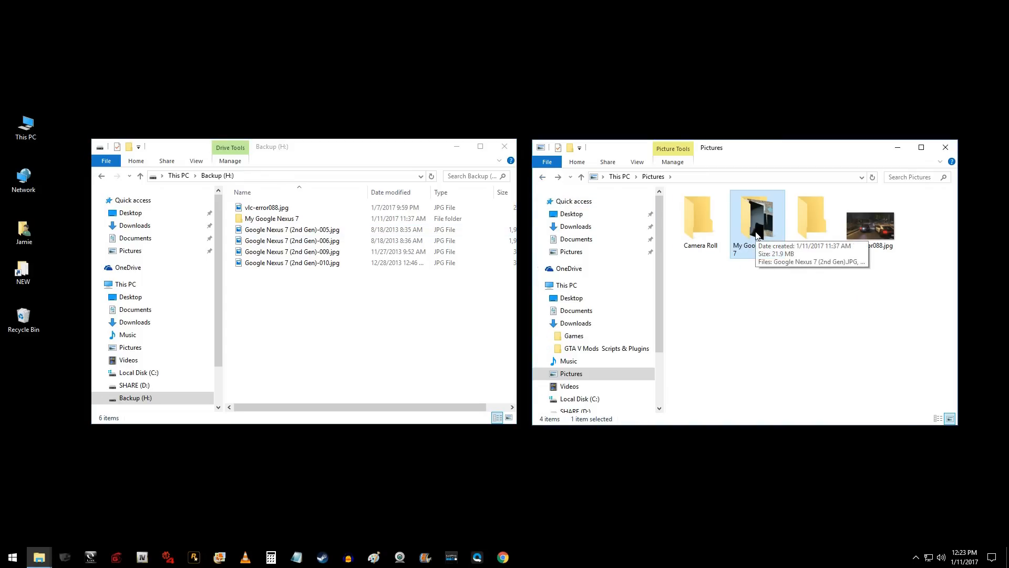
{"action": "right_click", "coordinate": [756, 221]}
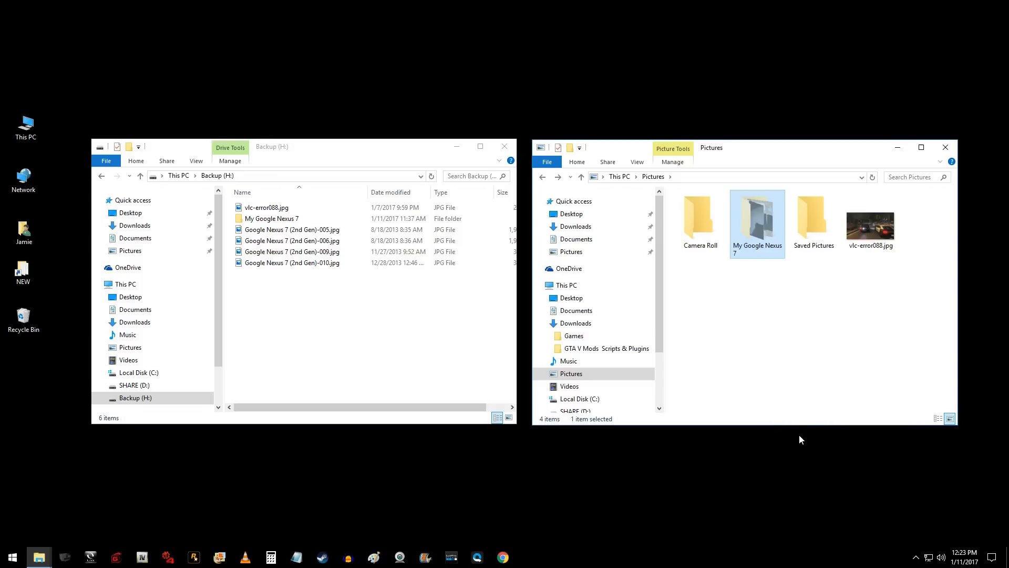
{"action": "mouse_move", "coordinate": [334, 316]}
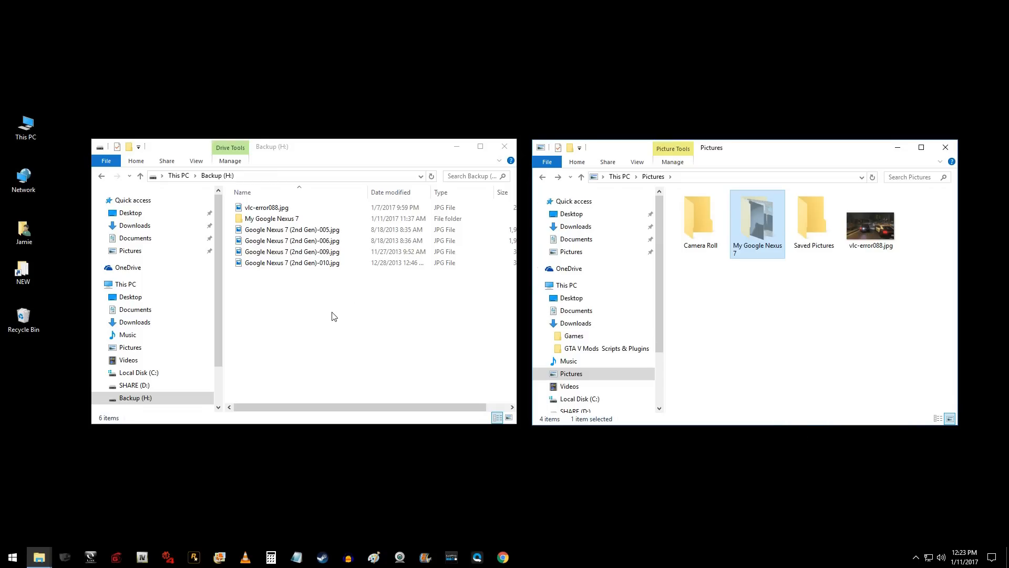
{"action": "right_click", "coordinate": [335, 315]}
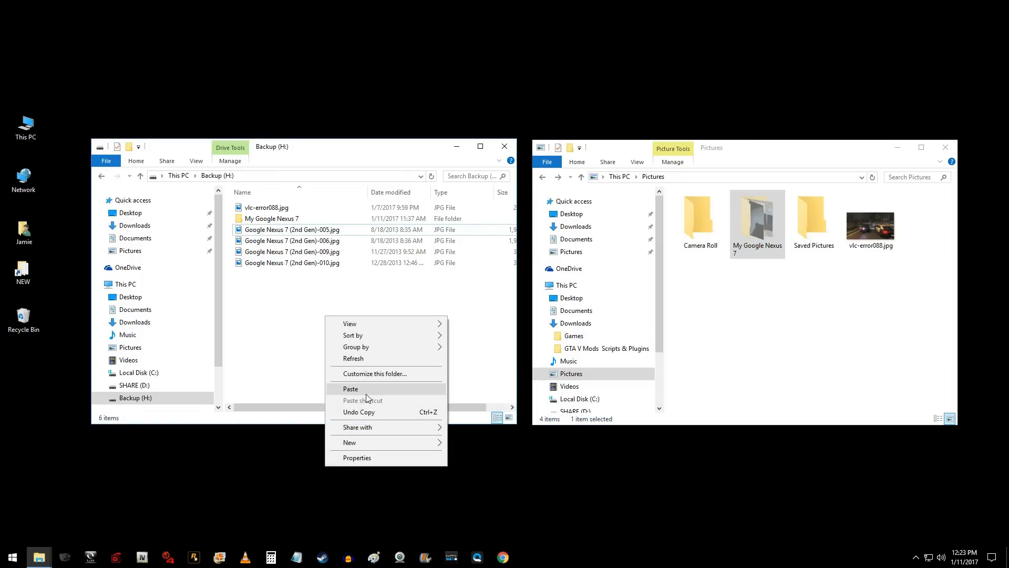
{"action": "left_click", "coordinate": [350, 388]}
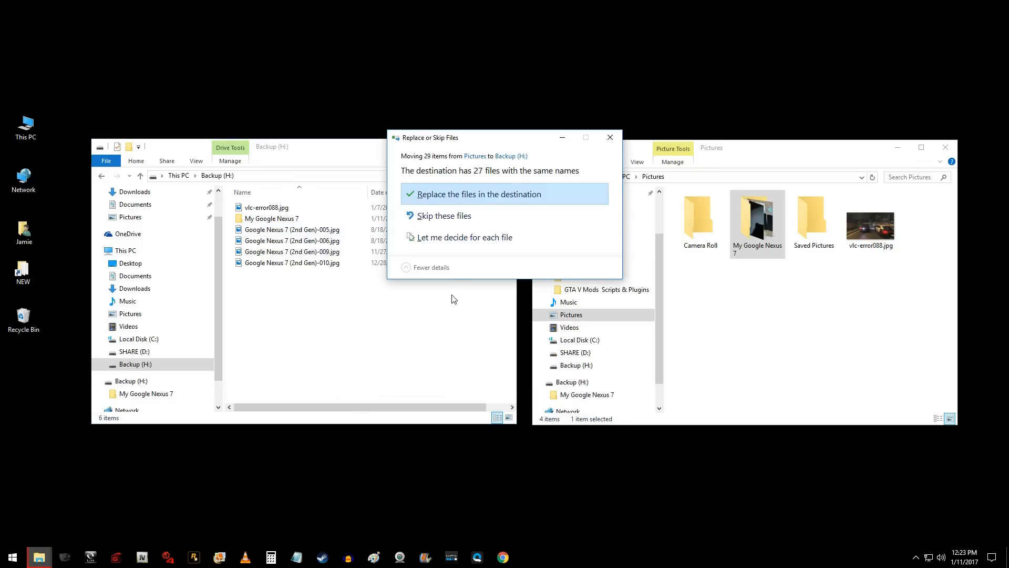
{"action": "mouse_move", "coordinate": [474, 200]}
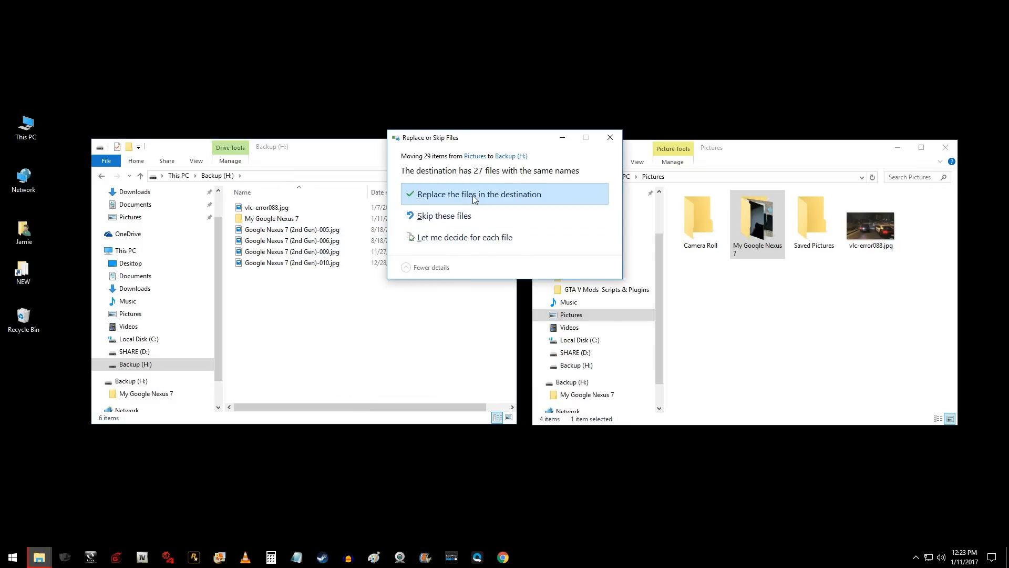
{"action": "left_click", "coordinate": [480, 193]}
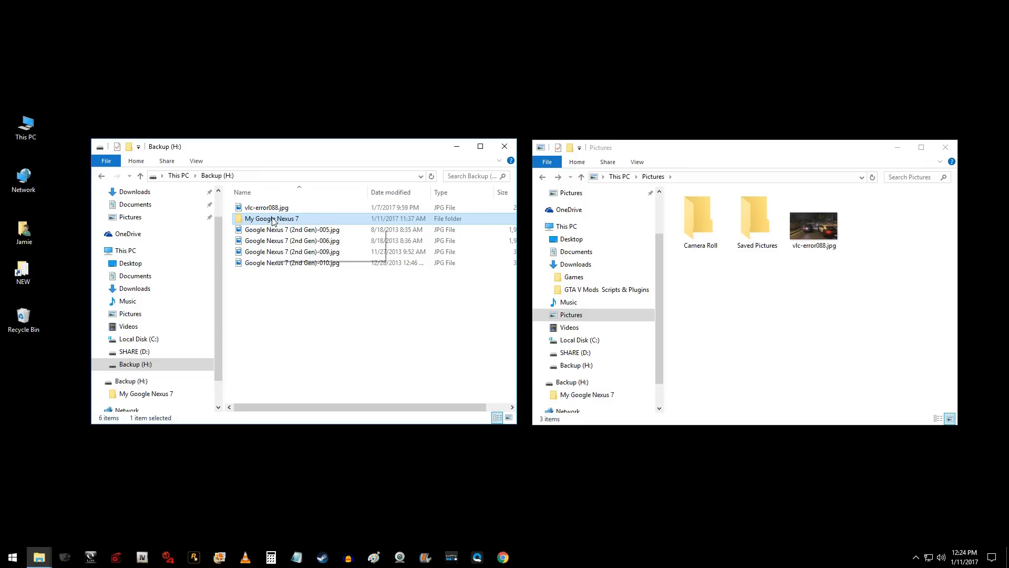
{"action": "mouse_move", "coordinate": [271, 218]}
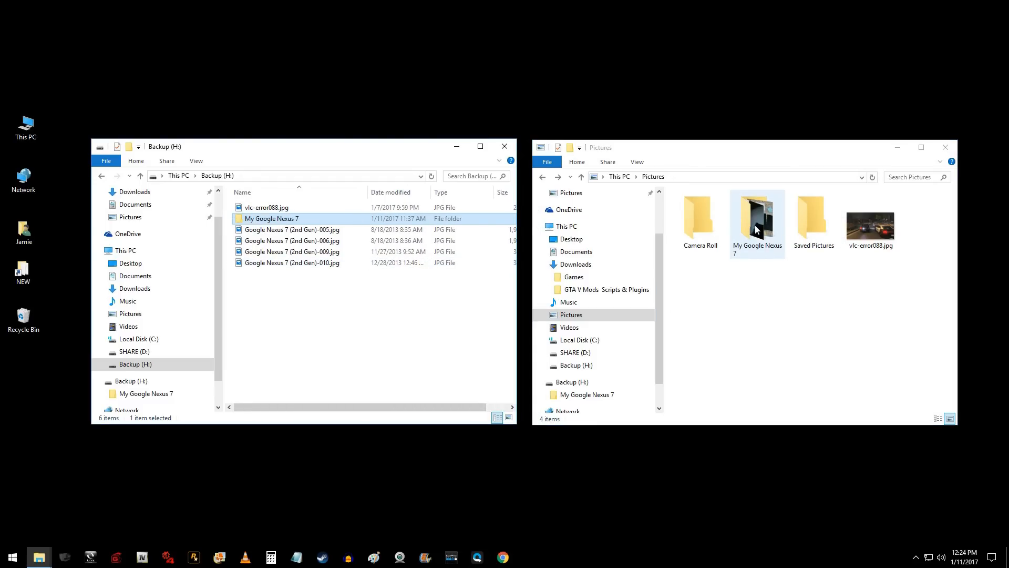
- View the 27 photos in My Google Nexus 7, then cut the folder ready for moving
{"action": "double_click", "coordinate": [757, 216]}
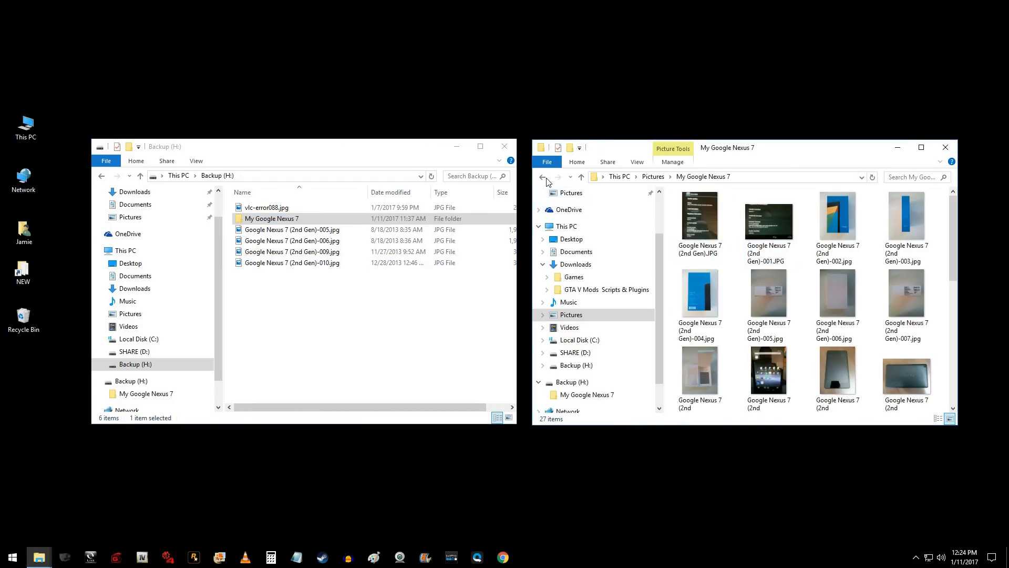
{"action": "right_click", "coordinate": [756, 215]}
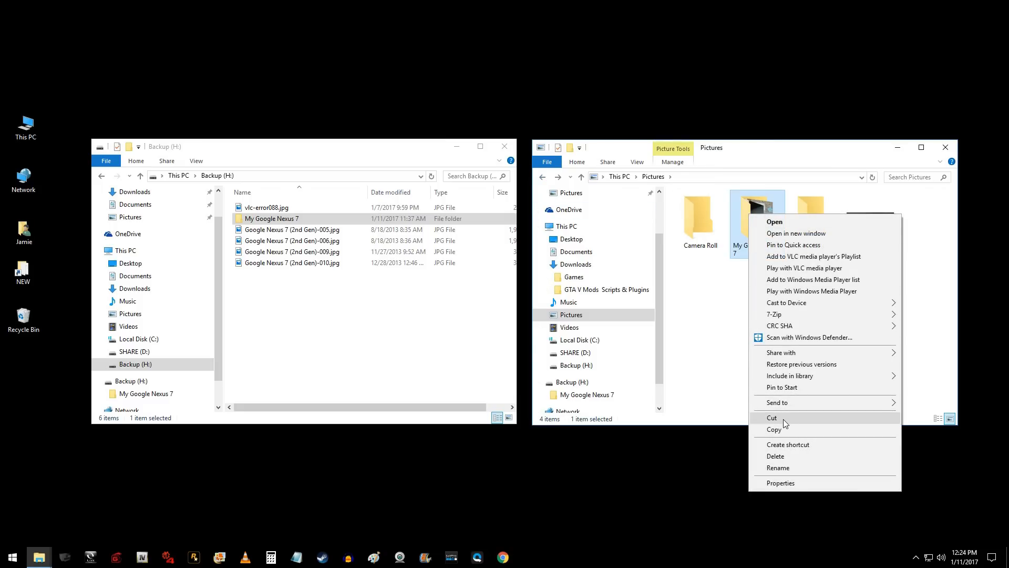
{"action": "left_click", "coordinate": [772, 418]}
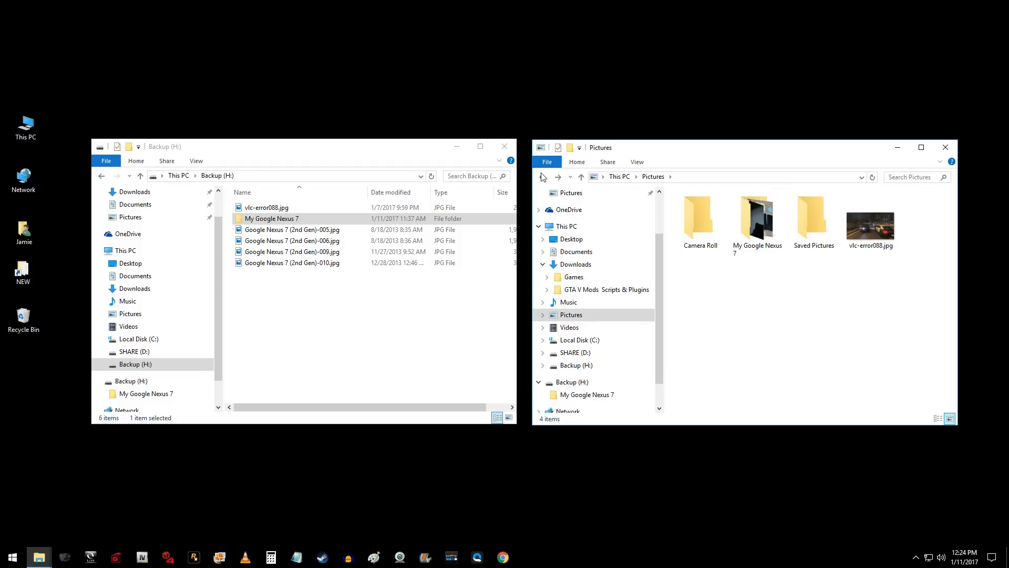
- Copy all five documents from Documents > Monthly Bills onto Backup (H:)
{"action": "left_click", "coordinate": [565, 226]}
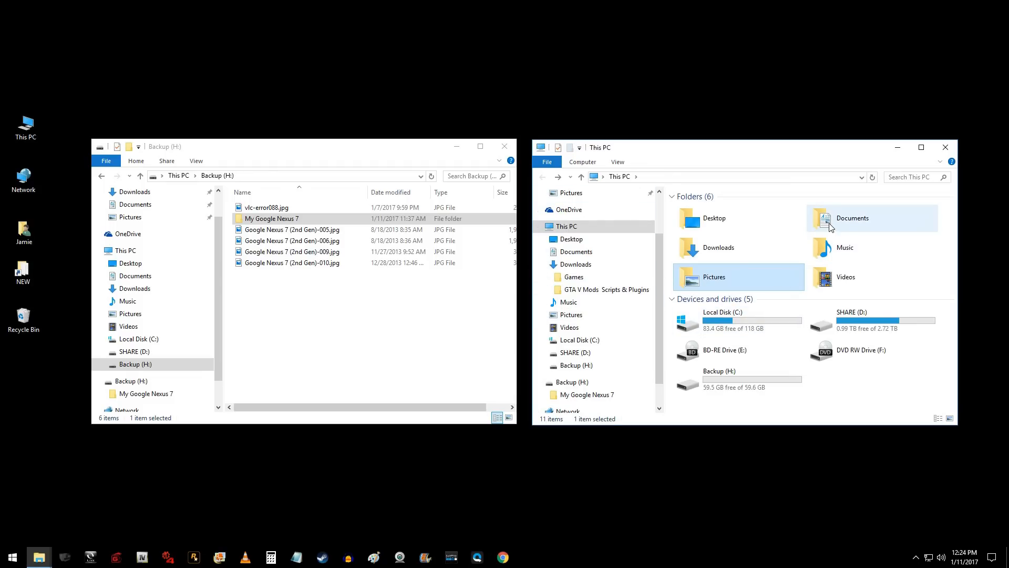
{"action": "double_click", "coordinate": [851, 217]}
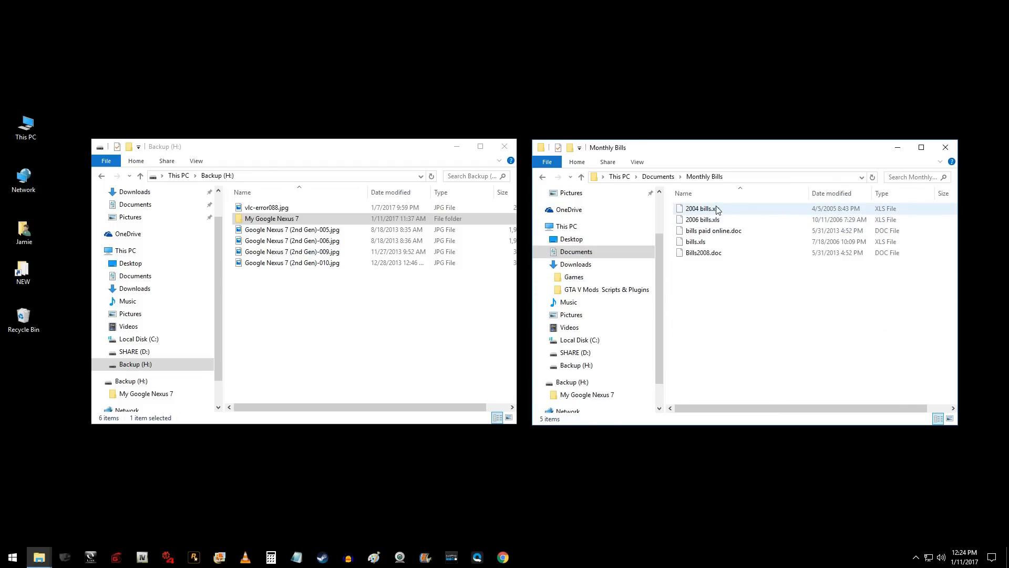
{"action": "mouse_move", "coordinate": [701, 220]}
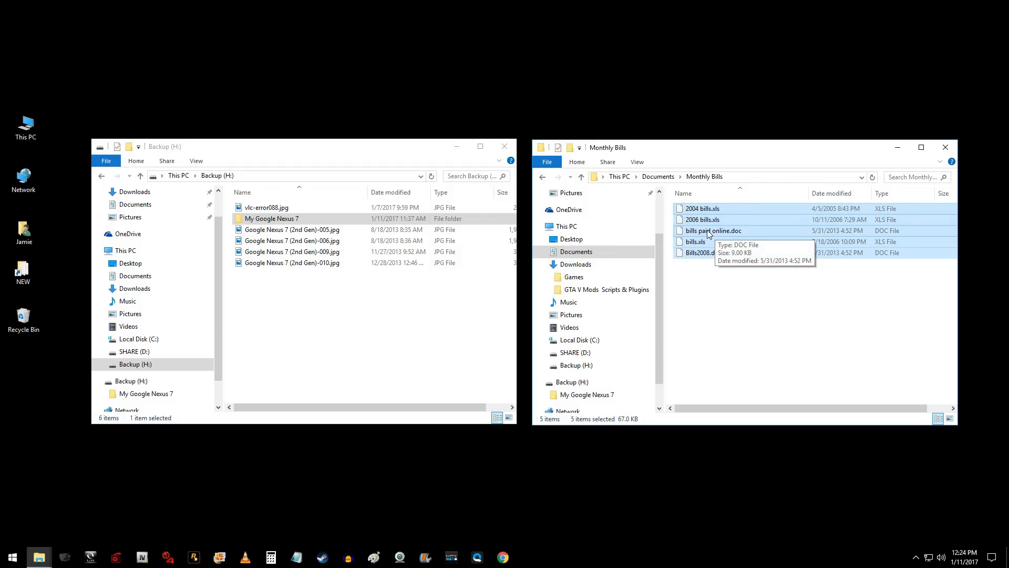
{"action": "left_click_drag", "start_coordinate": [707, 231], "coordinate": [299, 322]}
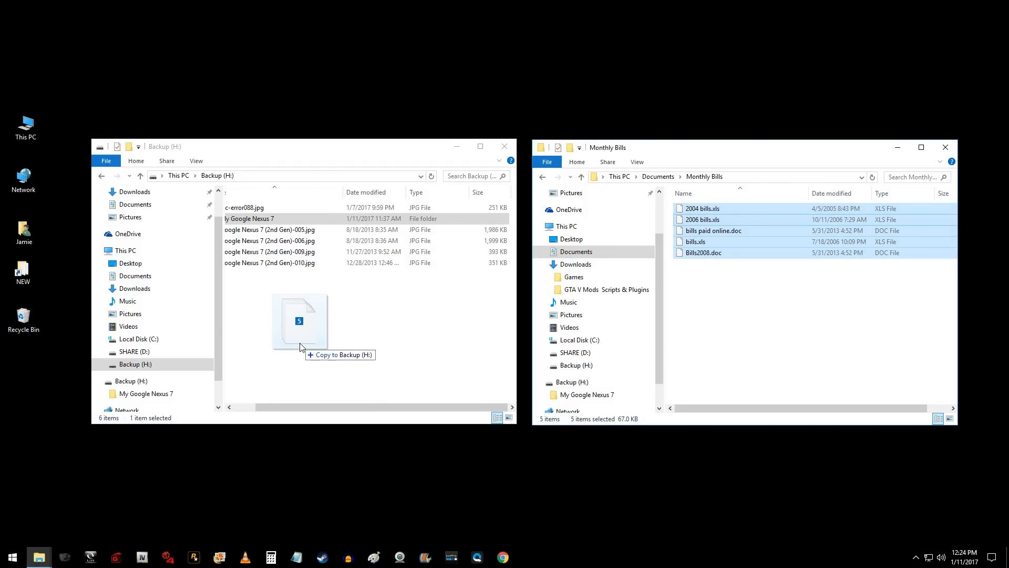
{"action": "left_click_drag", "start_coordinate": [740, 225], "coordinate": [300, 322]}
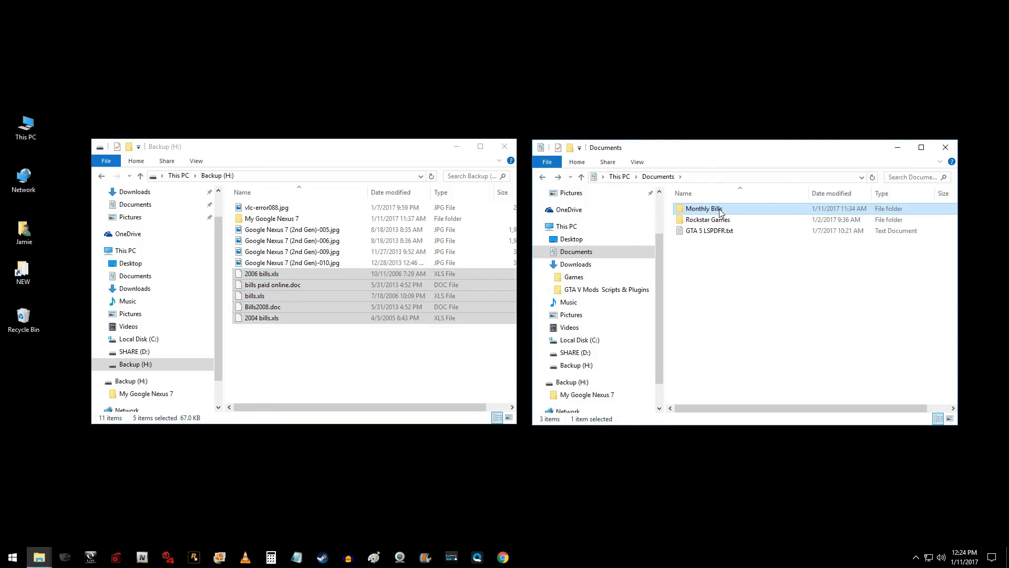
- Paste the cut Monthly Bills documents onto Backup (H:) and navigate to the Videos folder
{"action": "double_click", "coordinate": [702, 208]}
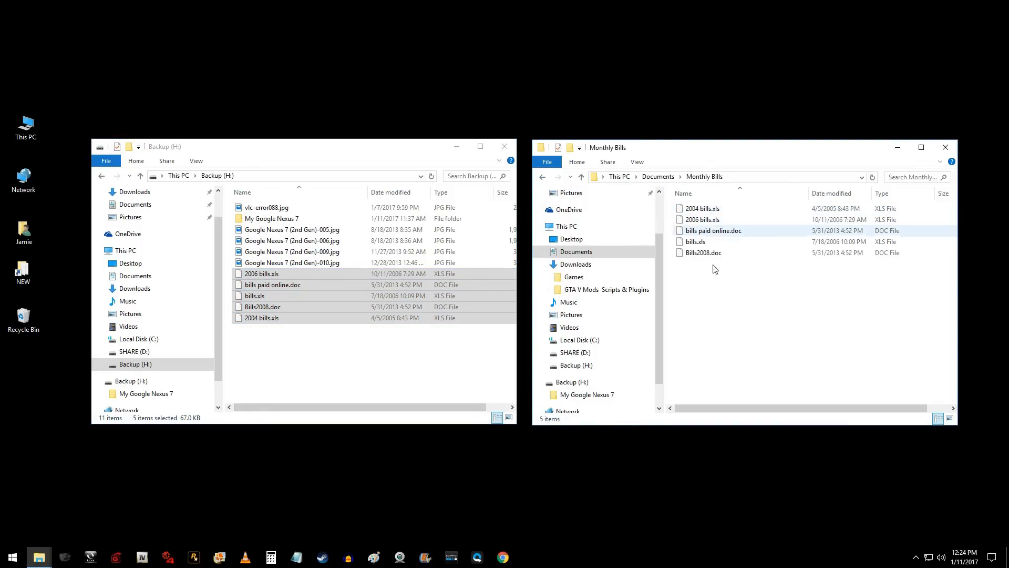
{"action": "left_click", "coordinate": [736, 294]}
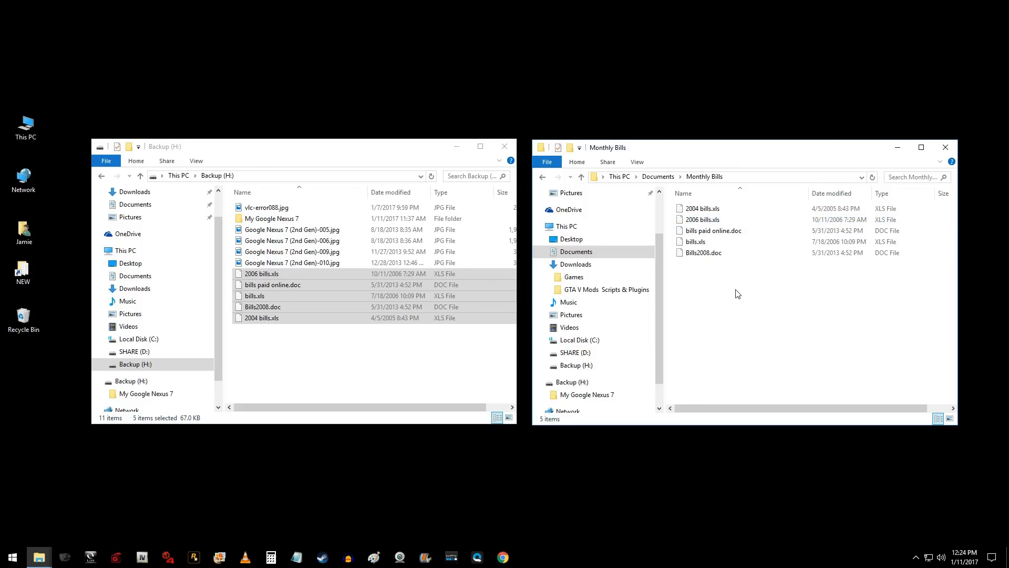
{"action": "right_click", "coordinate": [700, 242]}
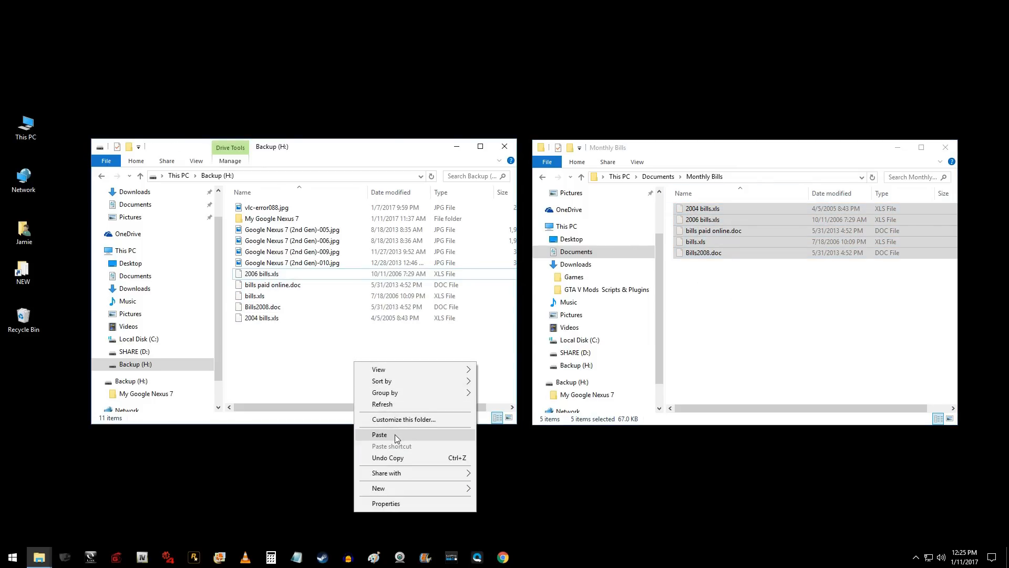
{"action": "left_click", "coordinate": [379, 434]}
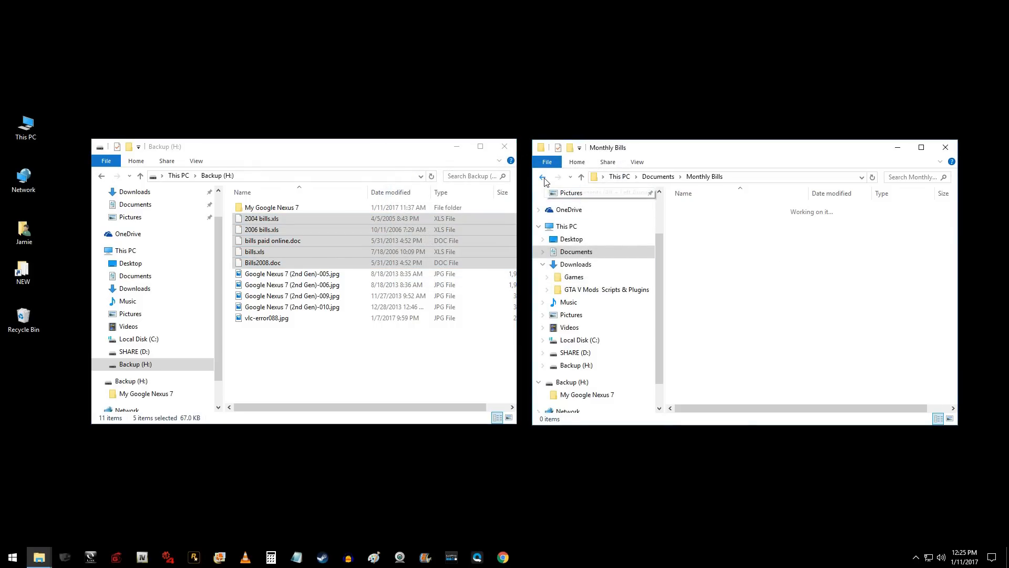
{"action": "left_click", "coordinate": [544, 176]}
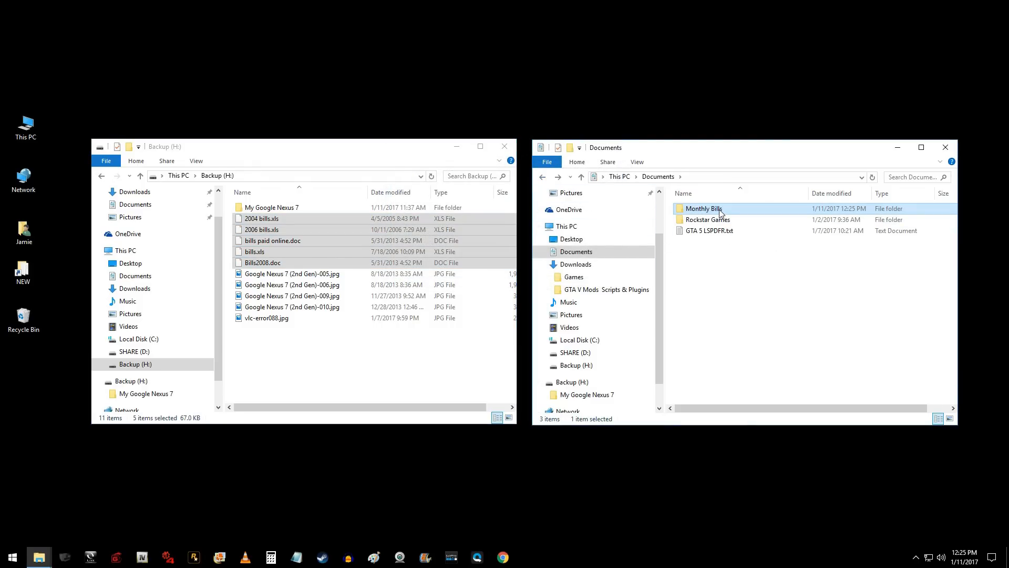
{"action": "left_click", "coordinate": [564, 226]}
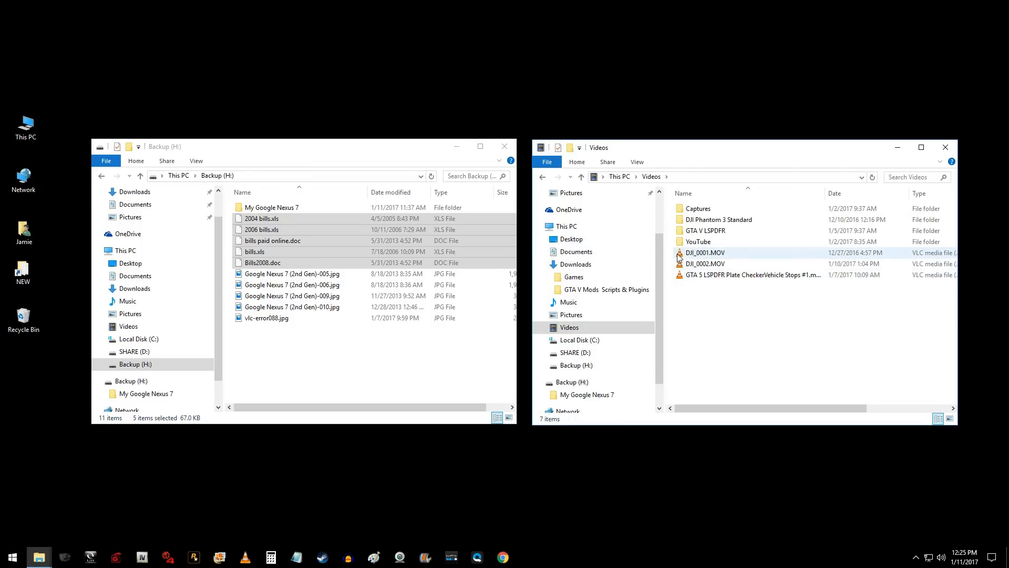
- Select DJI_0001.MOV and DJI_0002.MOV in Videos for copying to Backup (H:)
{"action": "left_click", "coordinate": [704, 263]}
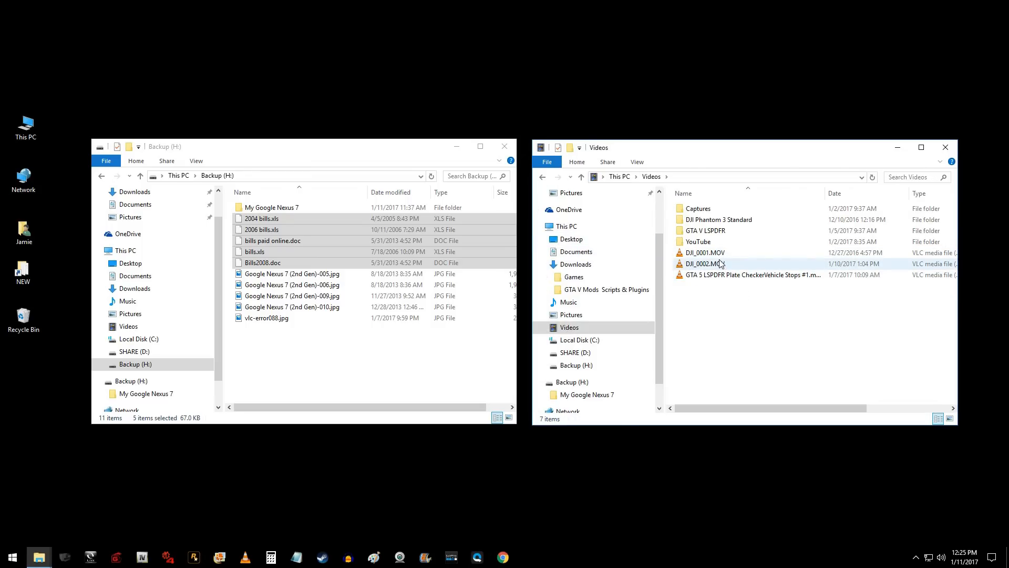
{"action": "left_click", "coordinate": [704, 252]}
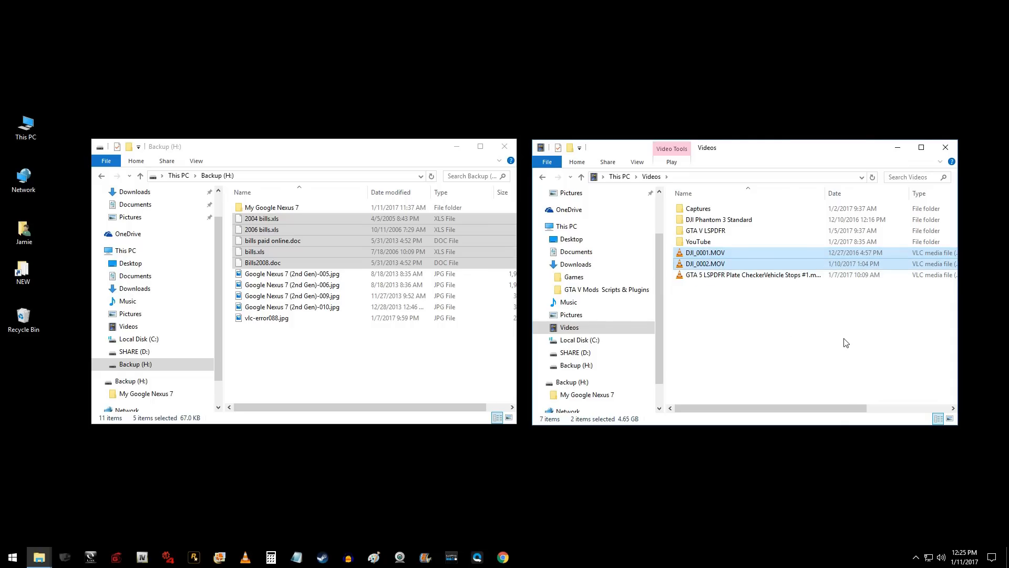
{"action": "mouse_move", "coordinate": [817, 322]}
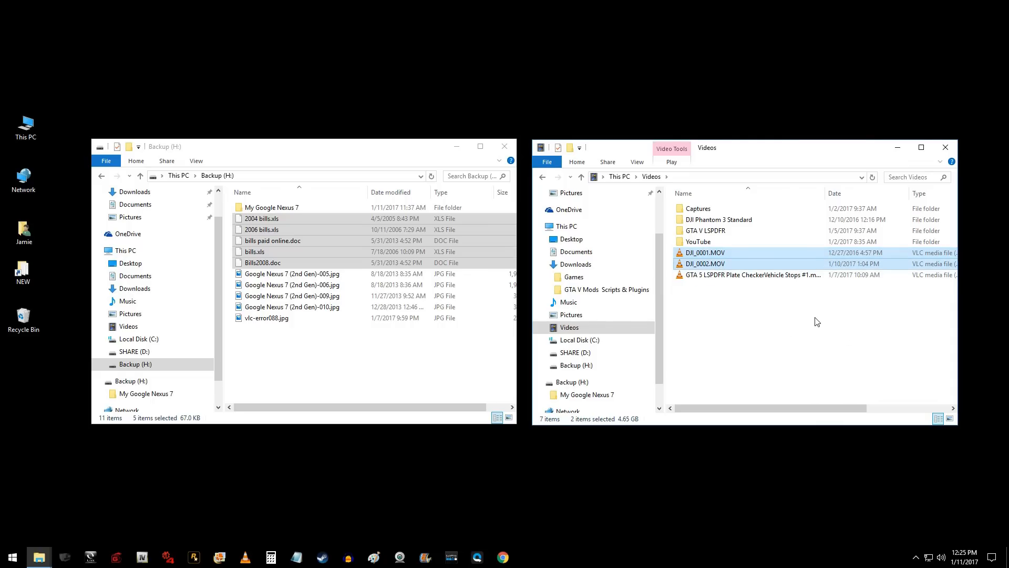
{"action": "mouse_move", "coordinate": [810, 323]}
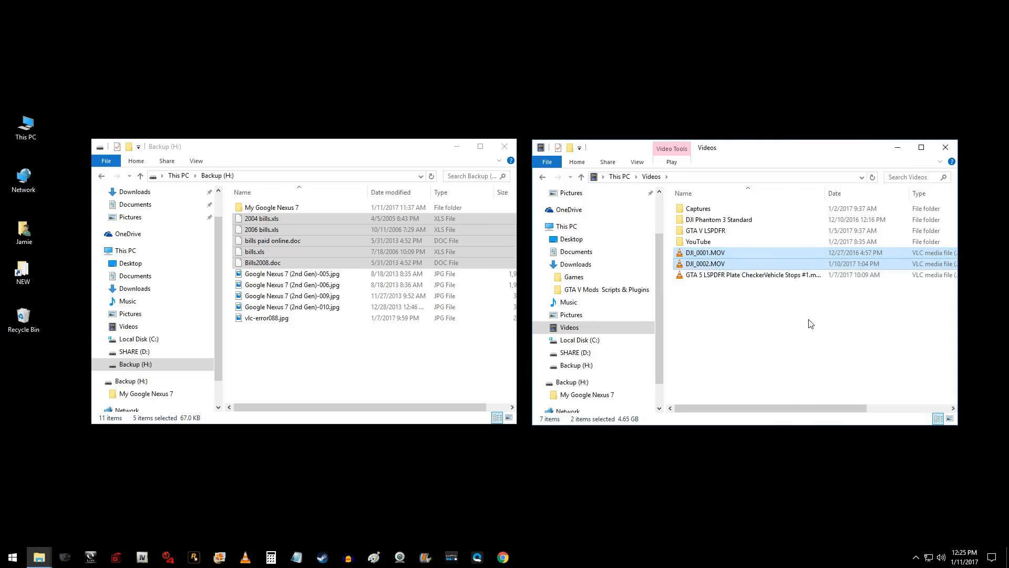
{"action": "mouse_move", "coordinate": [795, 293]}
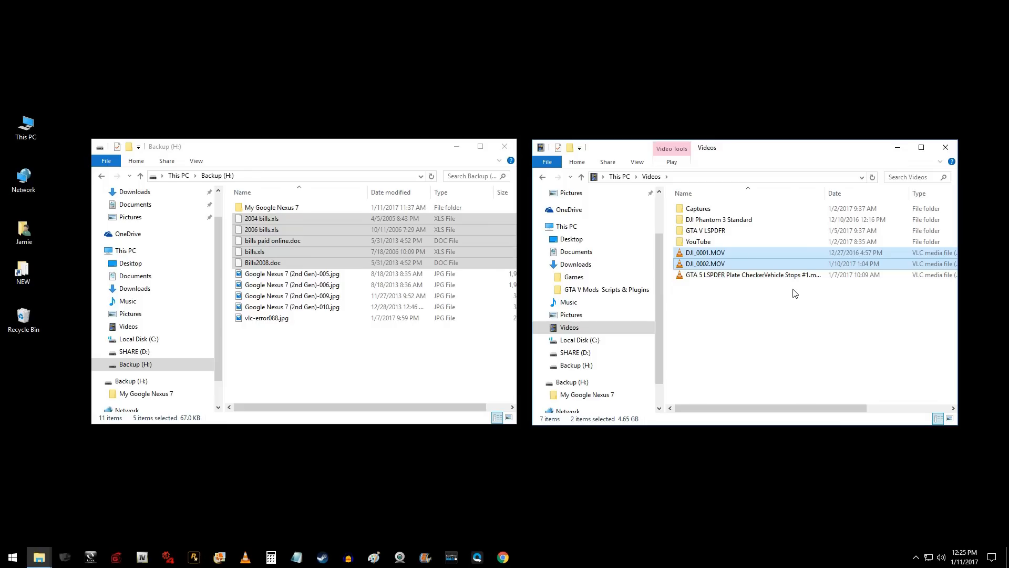
{"action": "mouse_move", "coordinate": [758, 266]}
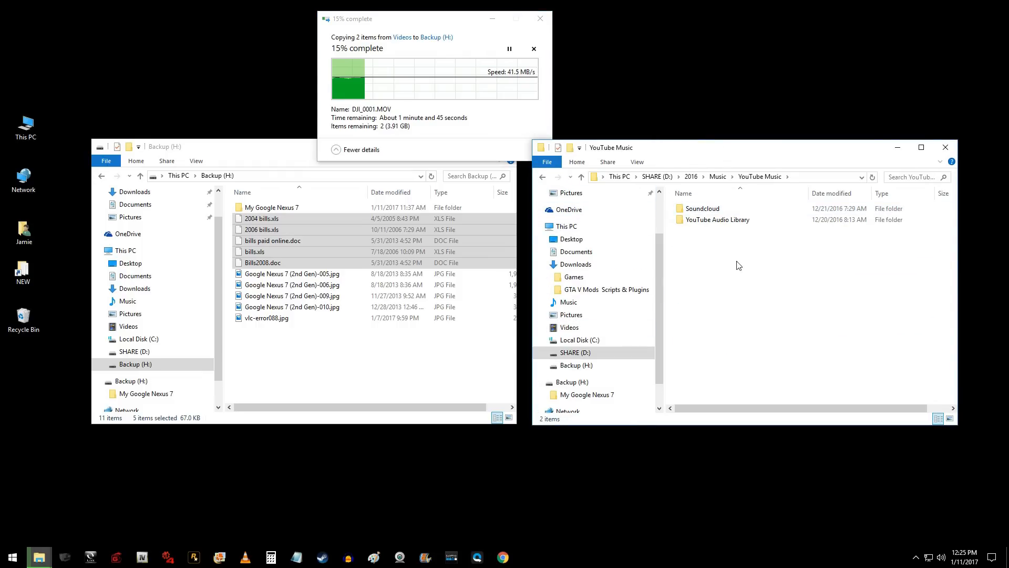
- Return to This PC and let the two-video copy onto Backup (H:) complete
{"action": "double_click", "coordinate": [718, 220]}
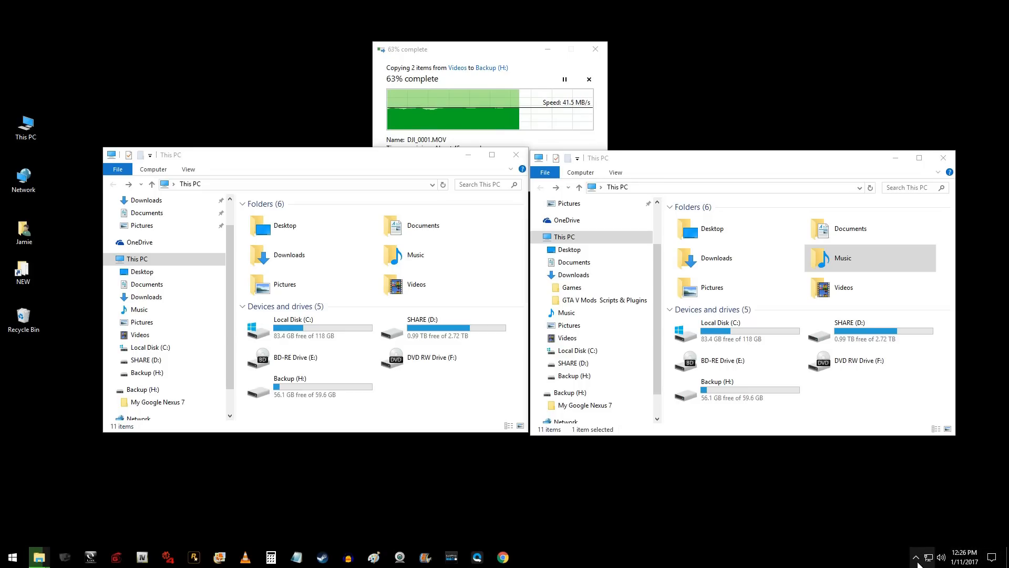
{"action": "left_click", "coordinate": [923, 557]}
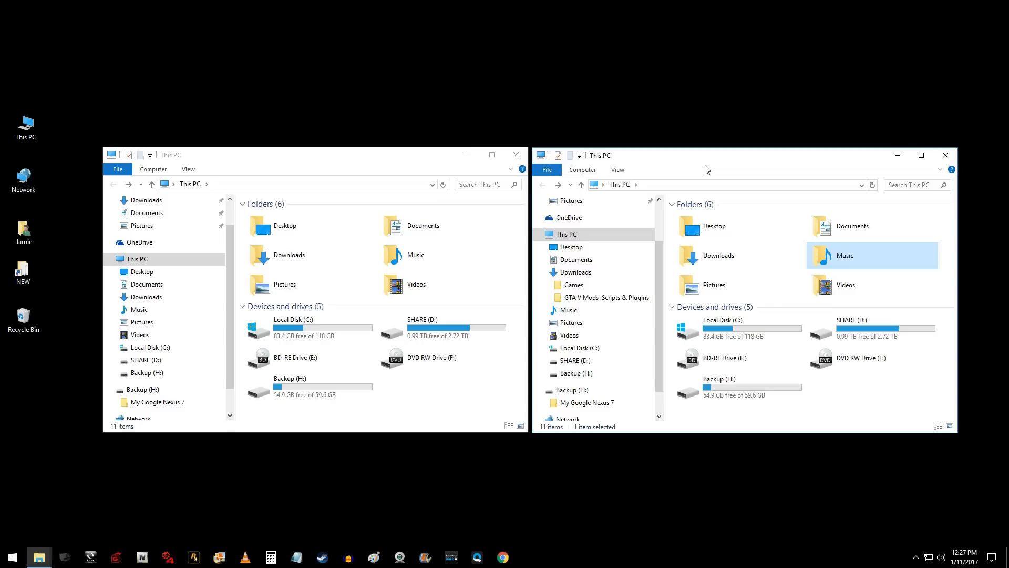
{"action": "mouse_move", "coordinate": [671, 180]}
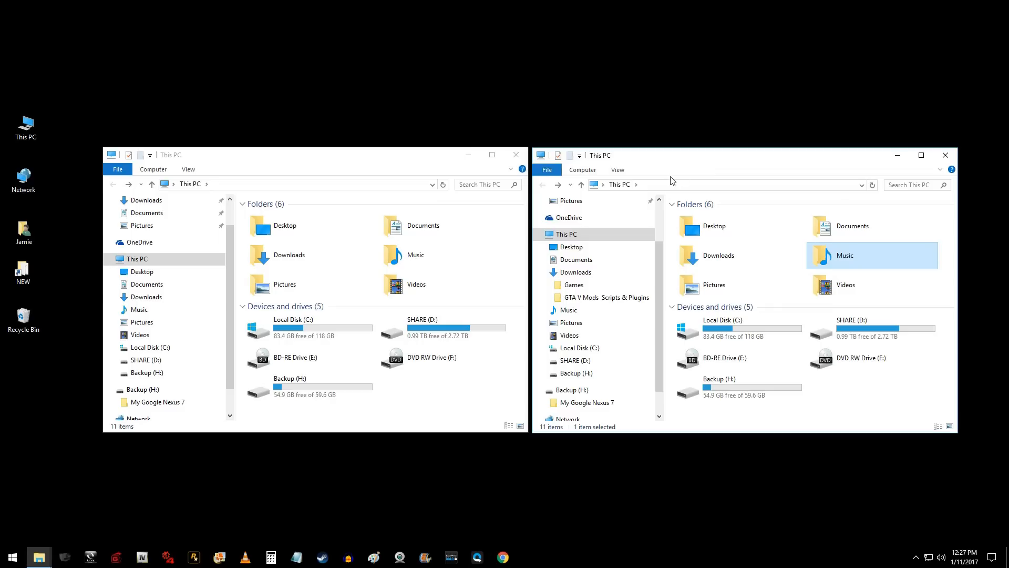